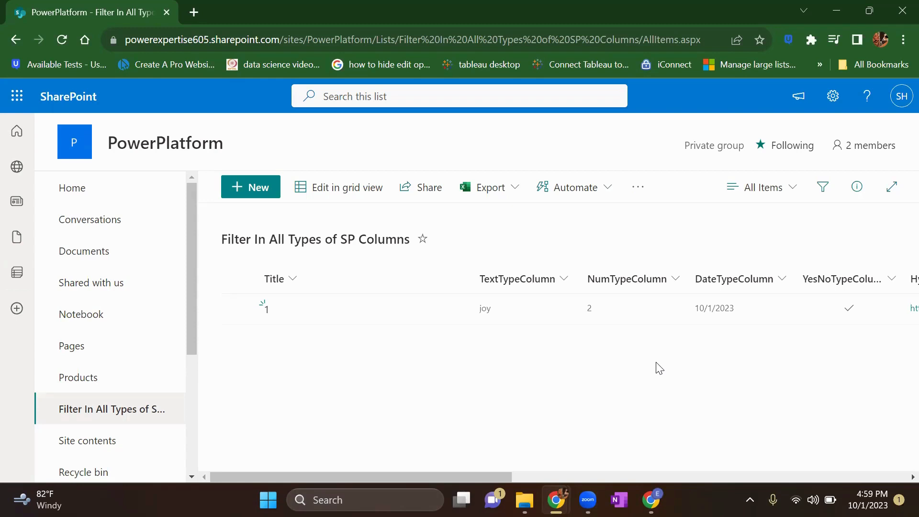
Begin a new column in the Filter In All Types of SP Columns list and choose Location as its type.
{"action": "scroll", "scroll_direction": "right", "scroll_amount": 3}
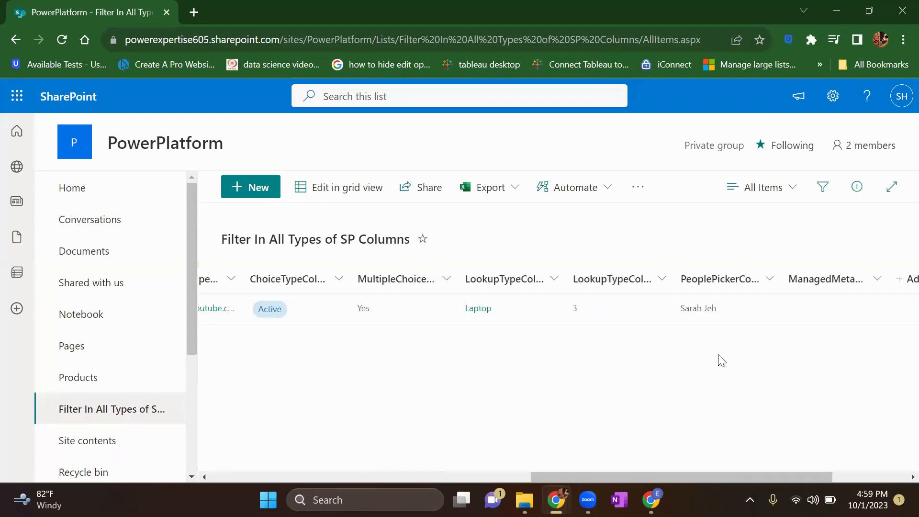
{"action": "scroll", "scroll_direction": "right", "scroll_amount": 3}
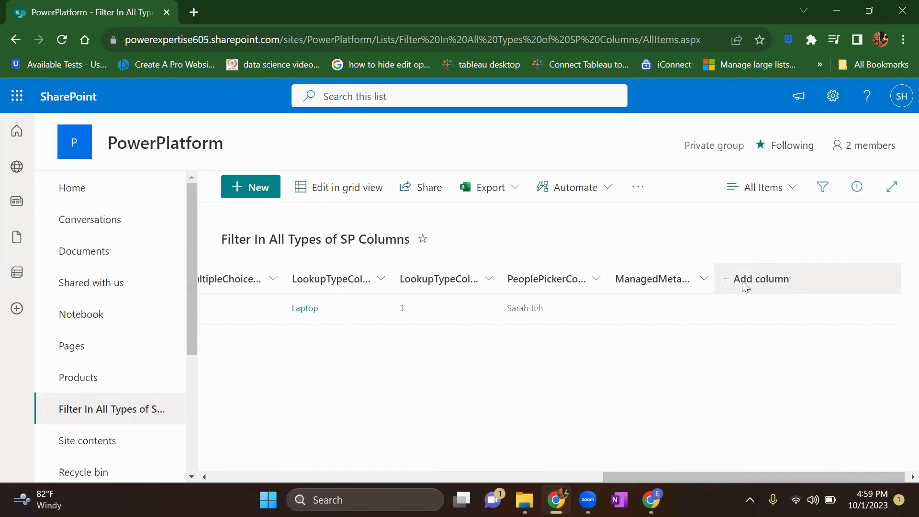
{"action": "left_click", "coordinate": [763, 279]}
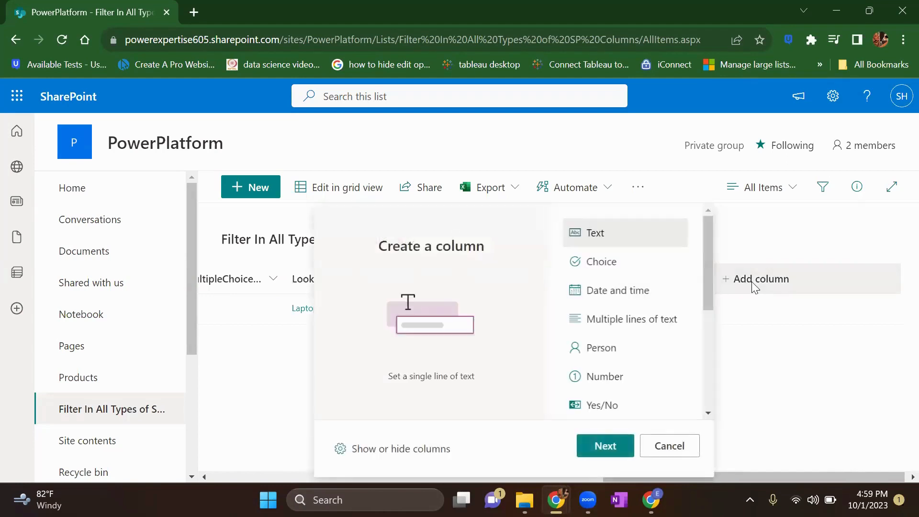
{"action": "scroll", "scroll_direction": "down", "scroll_amount": 3}
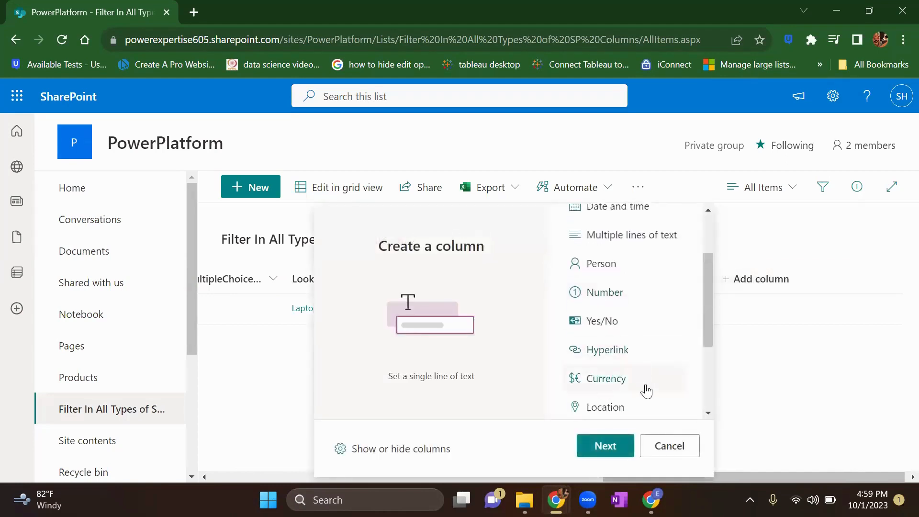
{"action": "scroll", "scroll_direction": "down", "scroll_amount": 3}
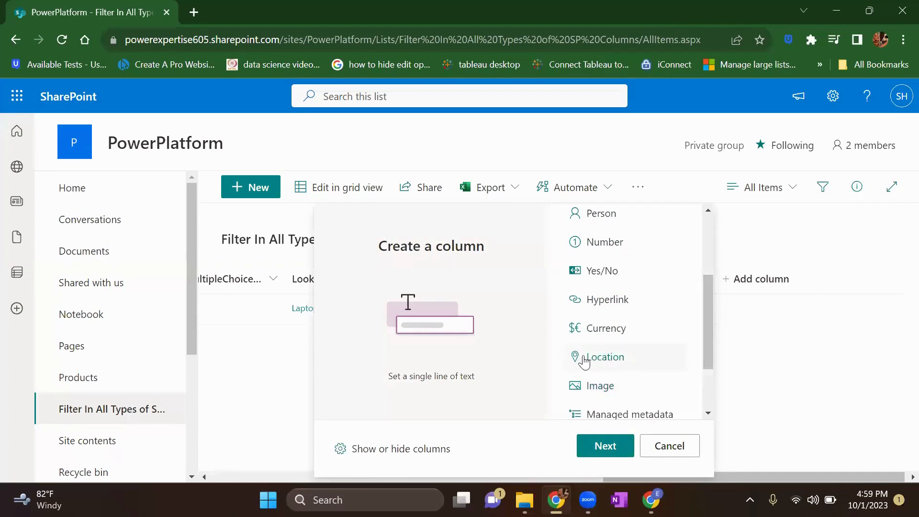
{"action": "left_click", "coordinate": [606, 357]}
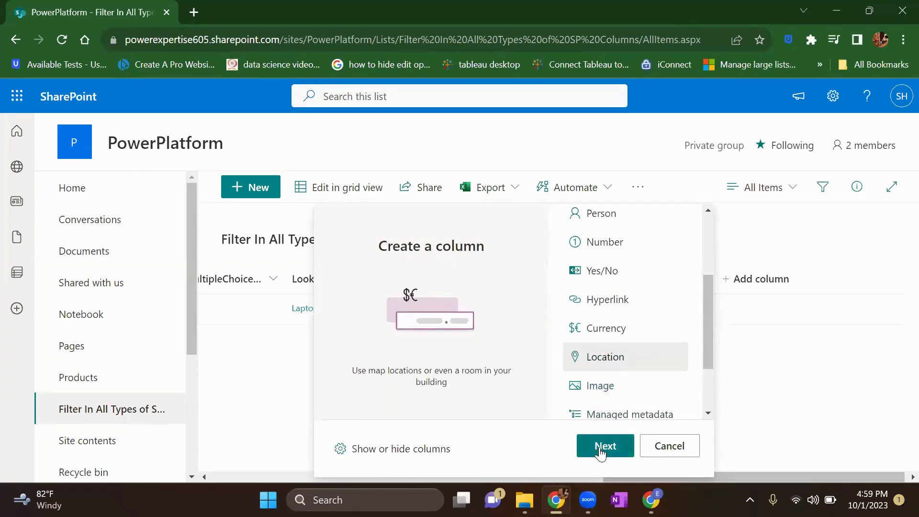
Name the new Location column LocationTypeColumn in its settings.
{"action": "left_click", "coordinate": [604, 446]}
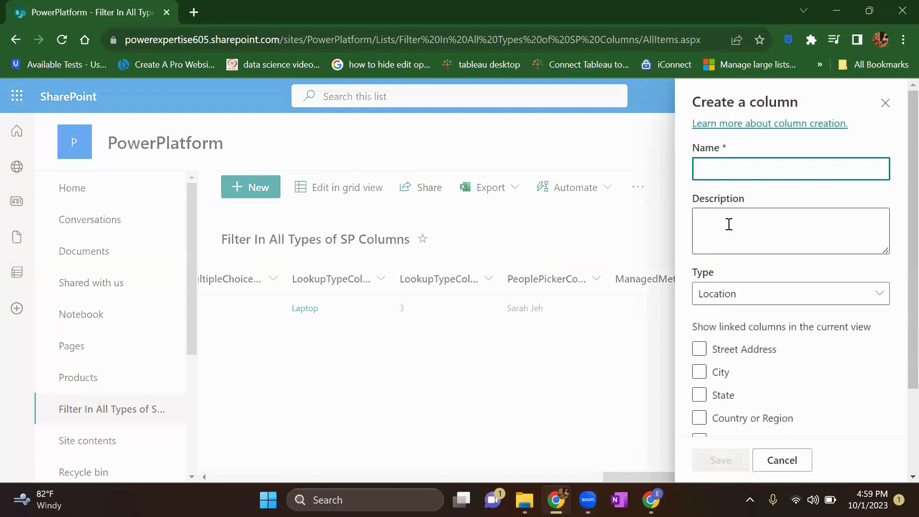
{"action": "type", "text": "LocationTypeColumn"}
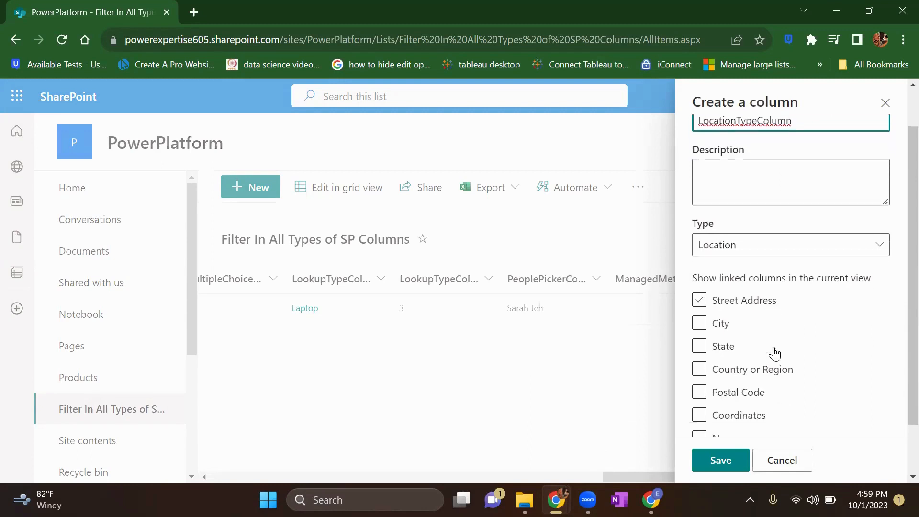
{"action": "left_click", "coordinate": [699, 345]}
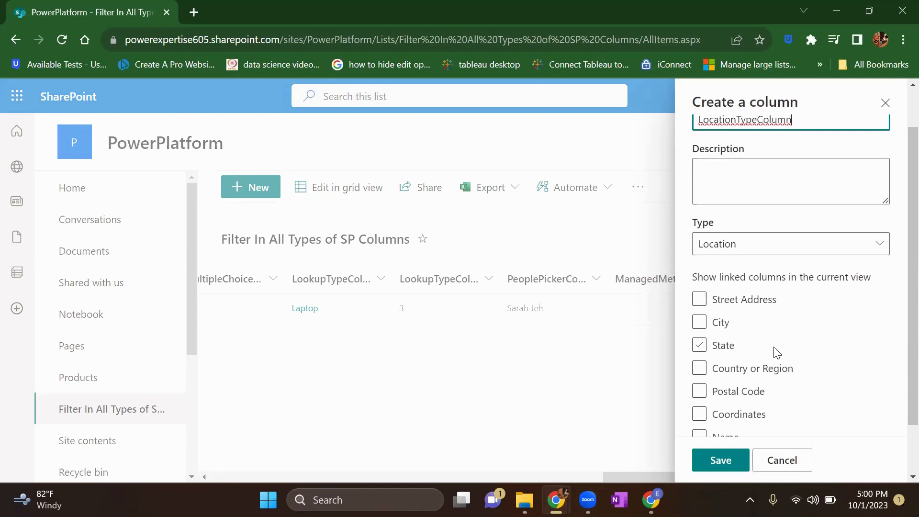
Show City, State and Postal Code as linked columns and save the column.
{"action": "left_click", "coordinate": [699, 322]}
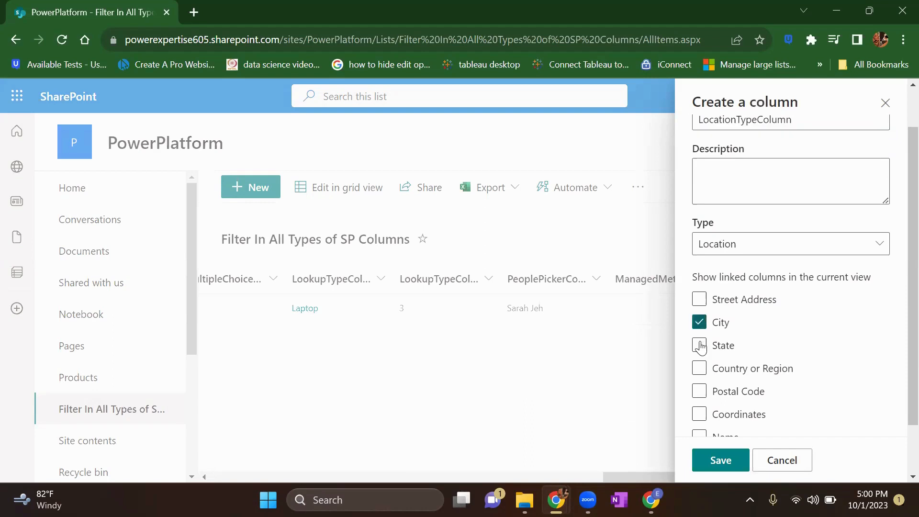
{"action": "left_click", "coordinate": [699, 344]}
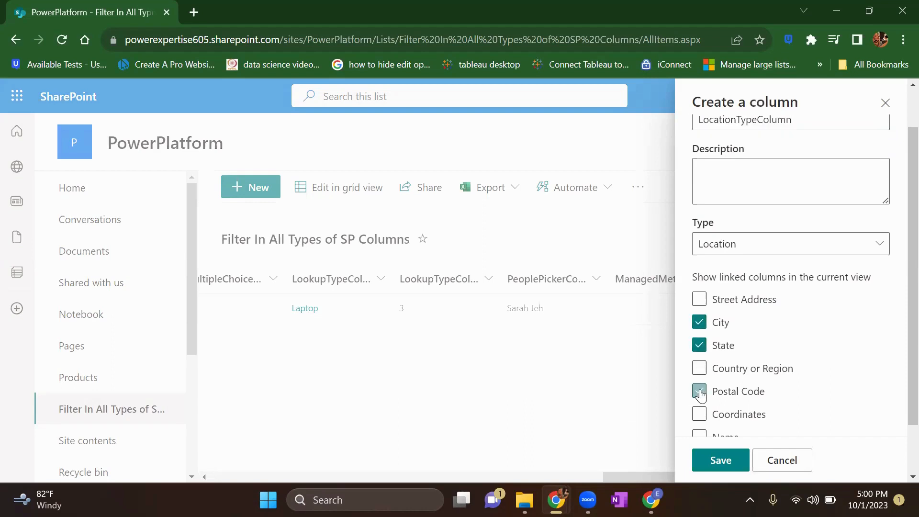
{"action": "left_click", "coordinate": [699, 391]}
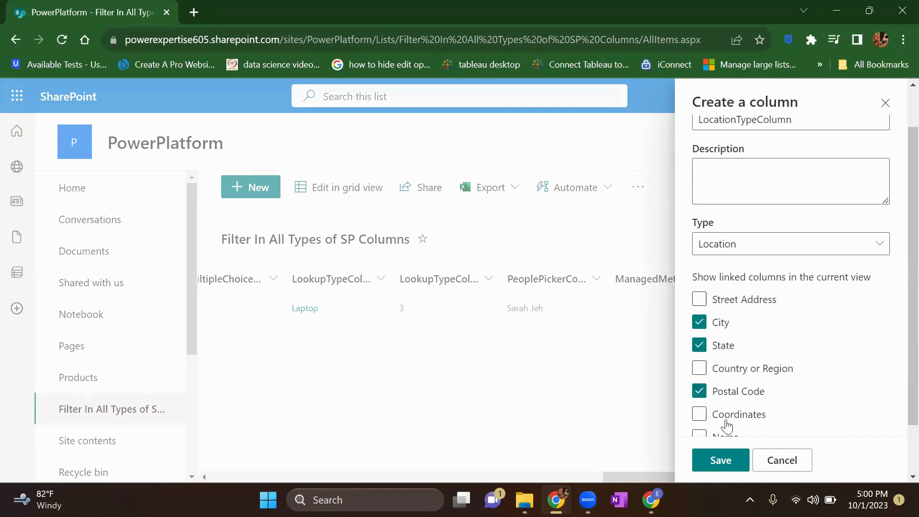
{"action": "left_click", "coordinate": [720, 460]}
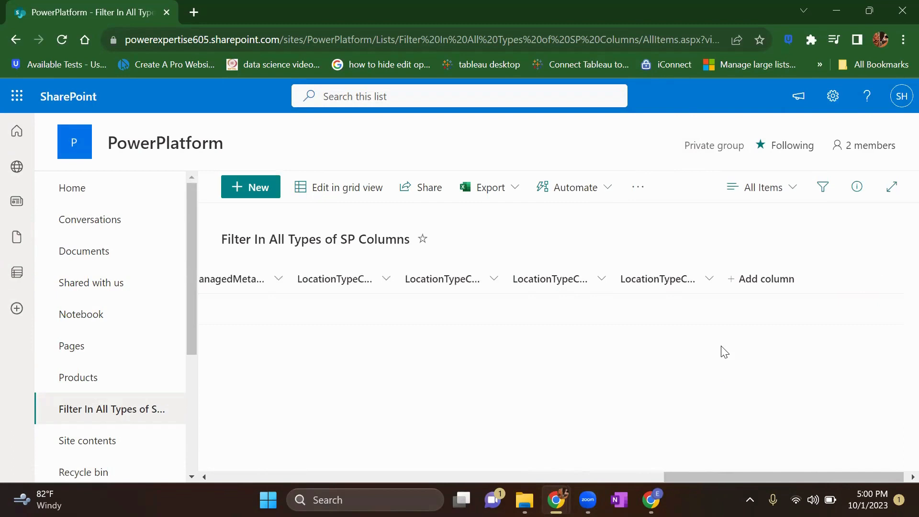
In the list item's details, search LocationTypeColumn for 'Btm layout' to get address suggestions.
{"action": "left_click", "coordinate": [551, 309]}
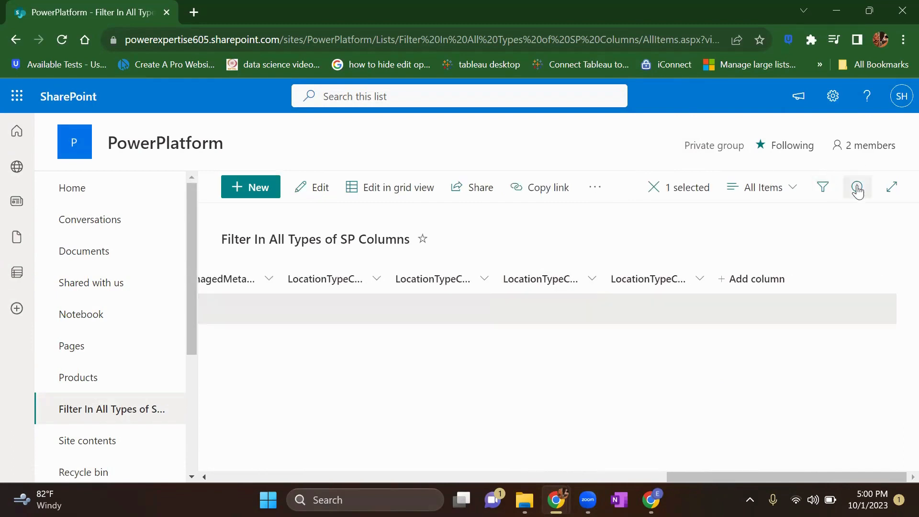
{"action": "left_click", "coordinate": [857, 187]}
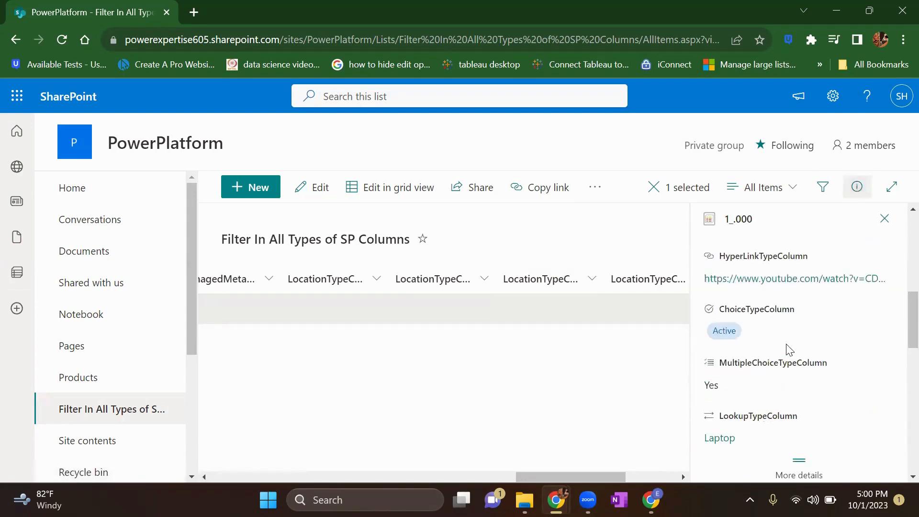
{"action": "scroll", "scroll_direction": "down", "scroll_amount": 3}
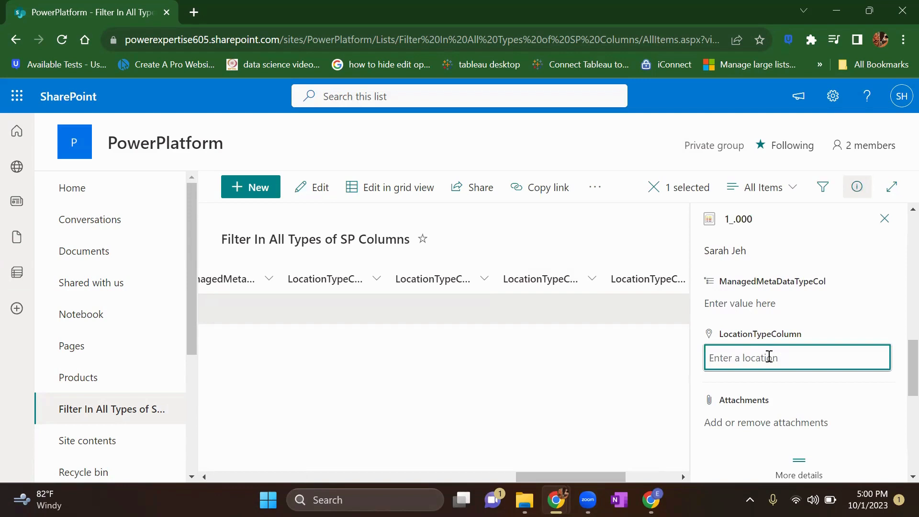
{"action": "left_click", "coordinate": [797, 358]}
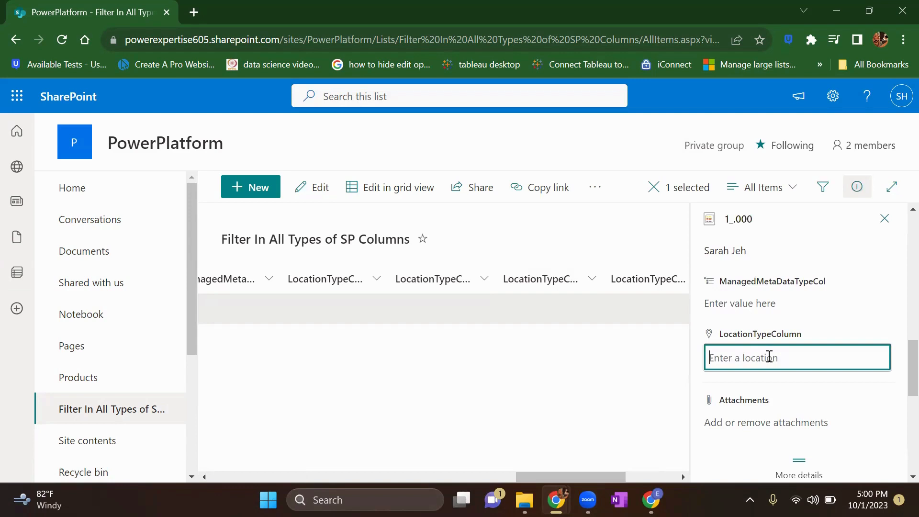
{"action": "type", "text": "B"}
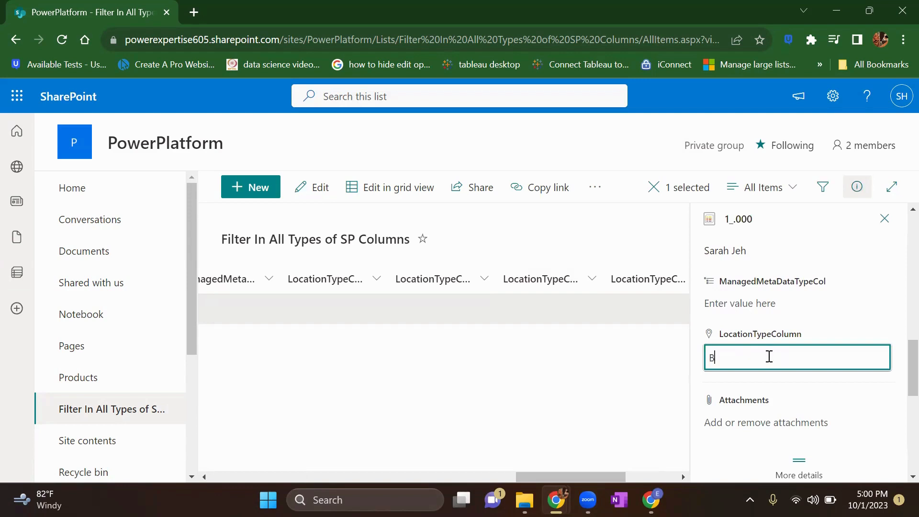
{"action": "type", "text": "tm layout"}
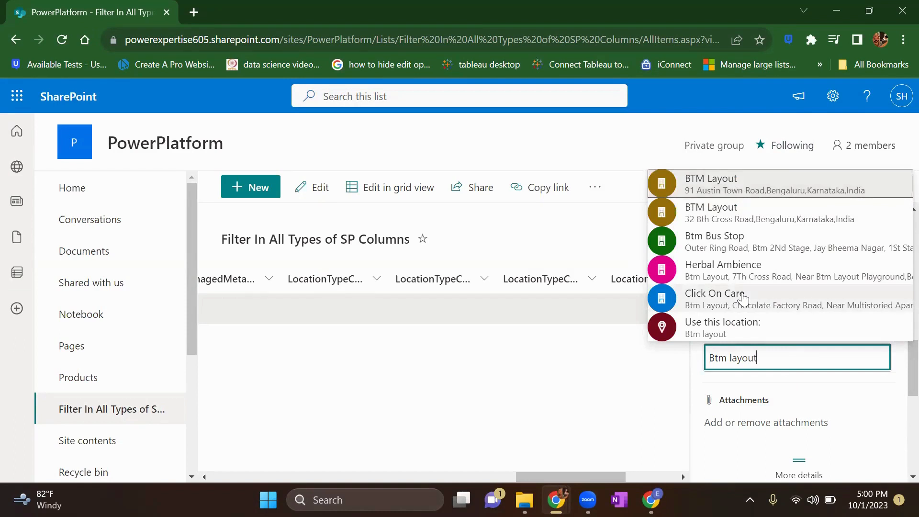
{"action": "mouse_move", "coordinate": [742, 188]}
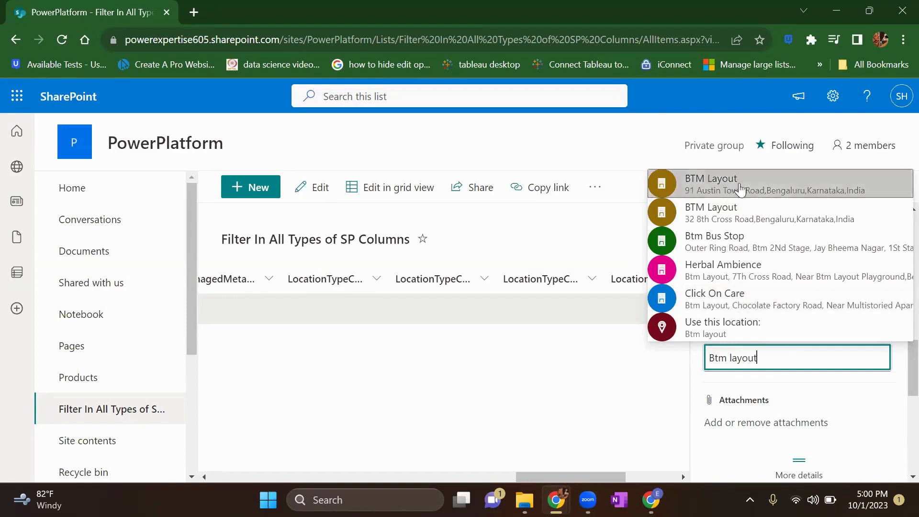
{"action": "mouse_move", "coordinate": [738, 213]}
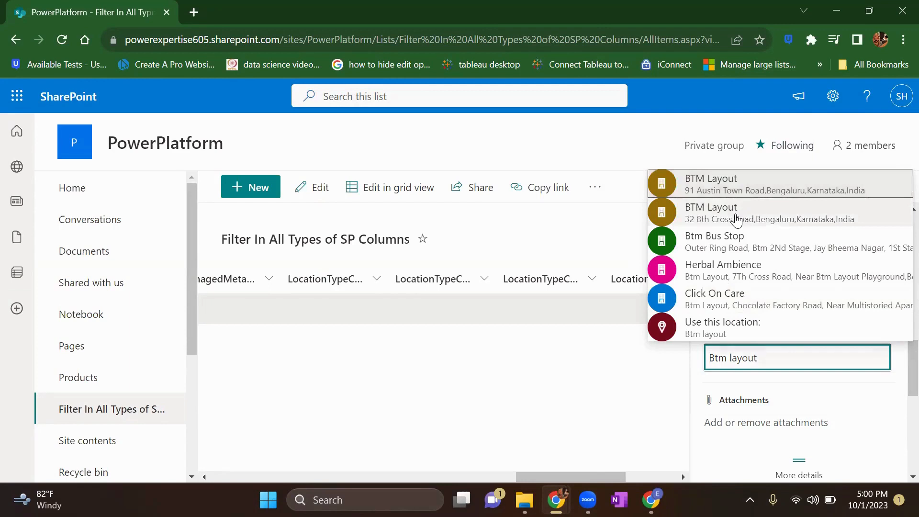
Choose the BTM Layout suggestion, filling Bengaluru, Karnataka and 560029 into the linked columns.
{"action": "left_click", "coordinate": [762, 212]}
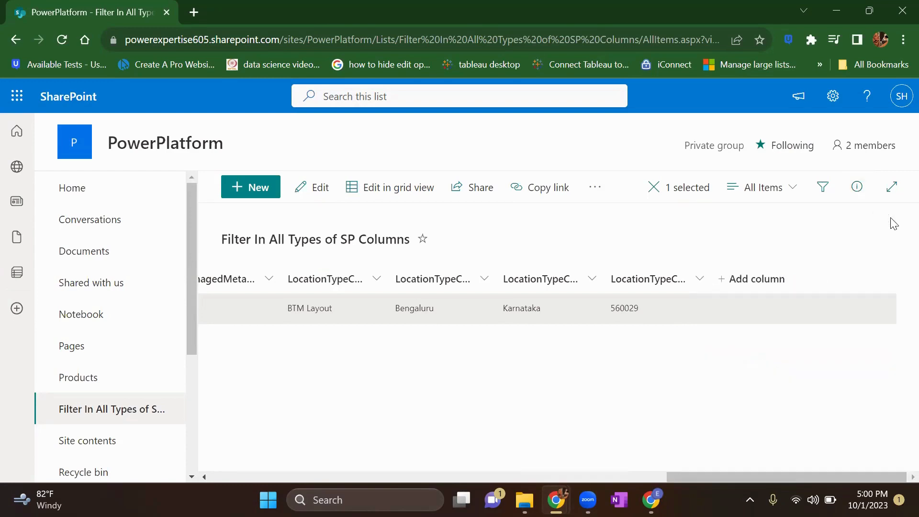
{"action": "mouse_move", "coordinate": [502, 392]}
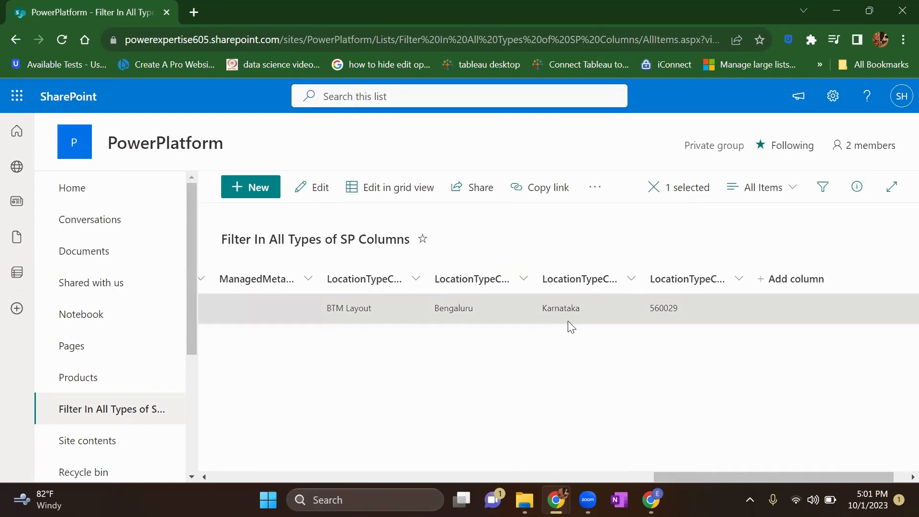
{"action": "mouse_move", "coordinate": [377, 330]}
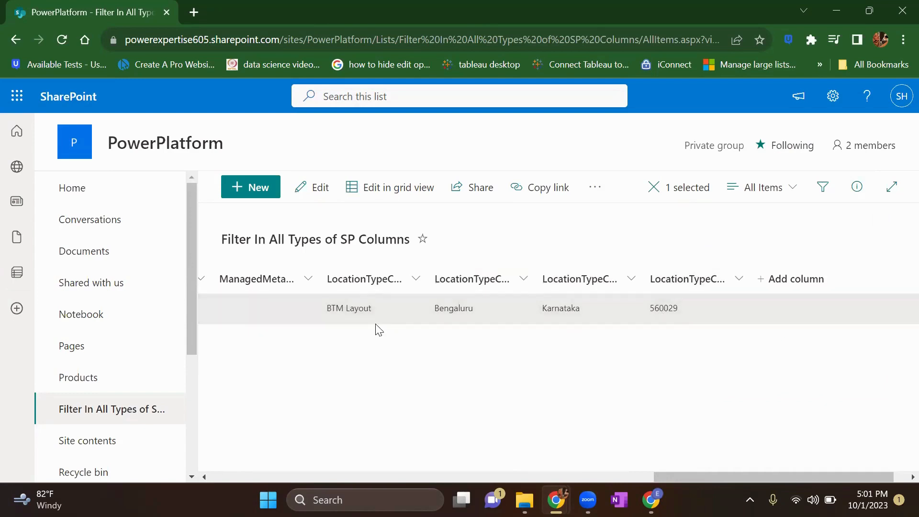
{"action": "mouse_move", "coordinate": [591, 301]}
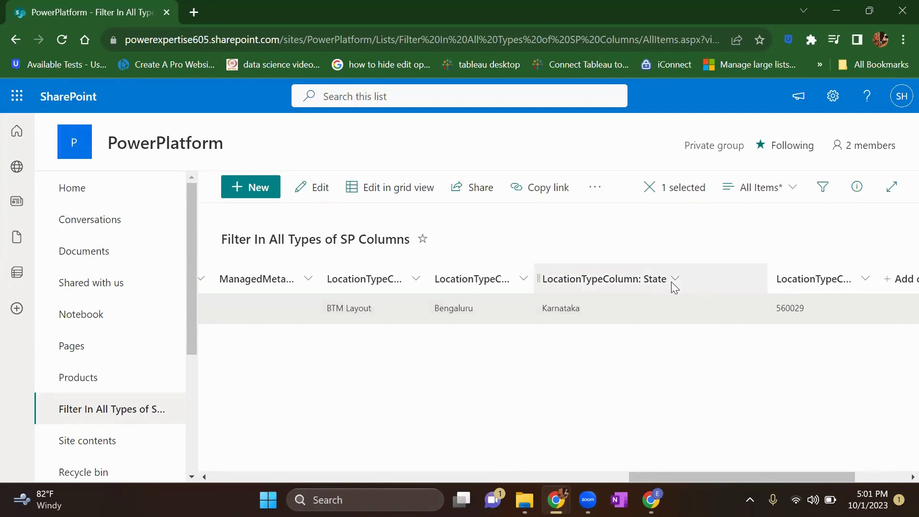
Group the list by LocationTypeColumn: State, yielding a Karnataka (1) group.
{"action": "left_click", "coordinate": [674, 279]}
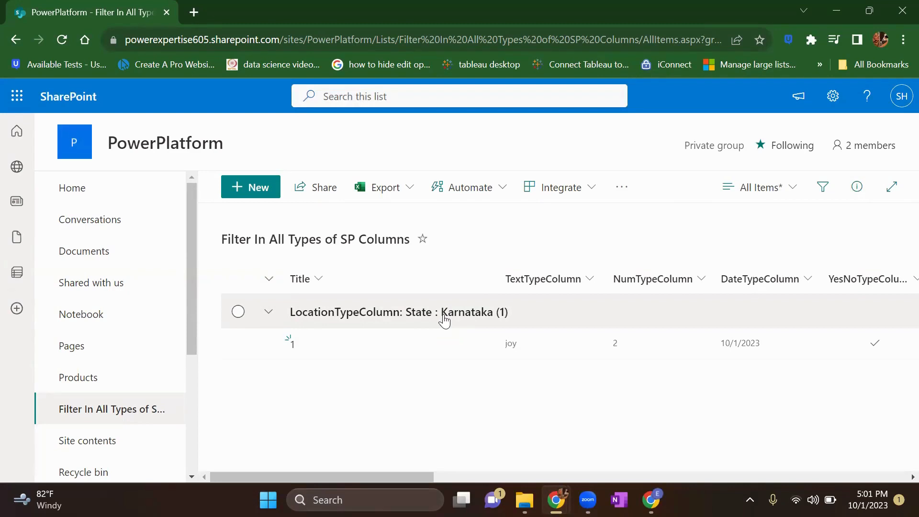
{"action": "mouse_move", "coordinate": [362, 327]}
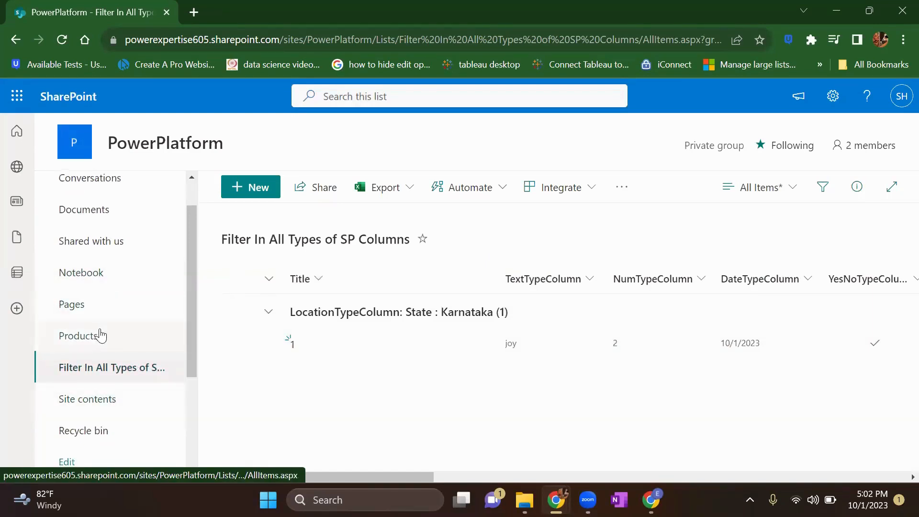
{"action": "mouse_move", "coordinate": [115, 213]}
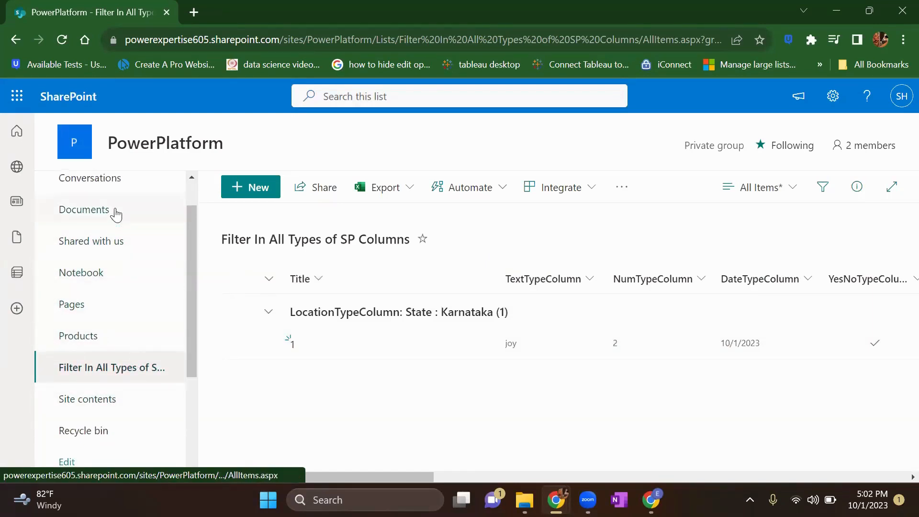
In the Documents library, bring up the column types, which include Location.
{"action": "left_click", "coordinate": [84, 209]}
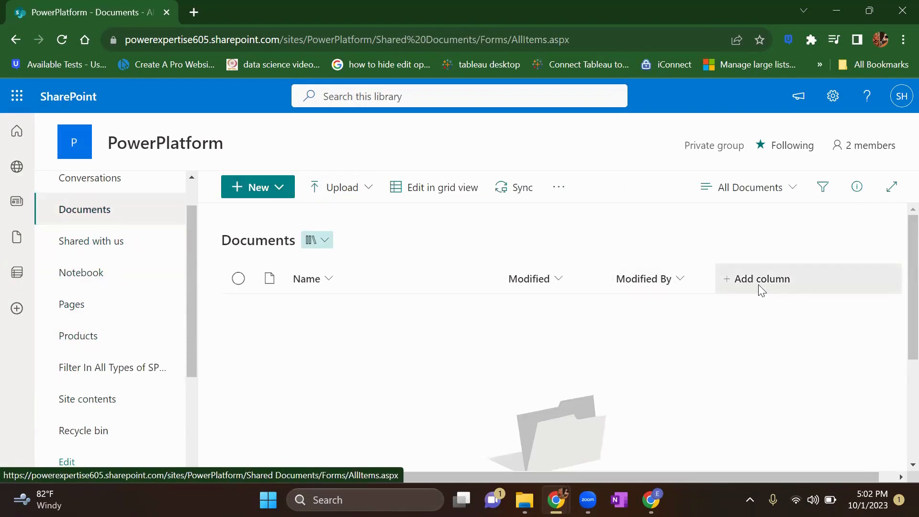
{"action": "left_click", "coordinate": [763, 279]}
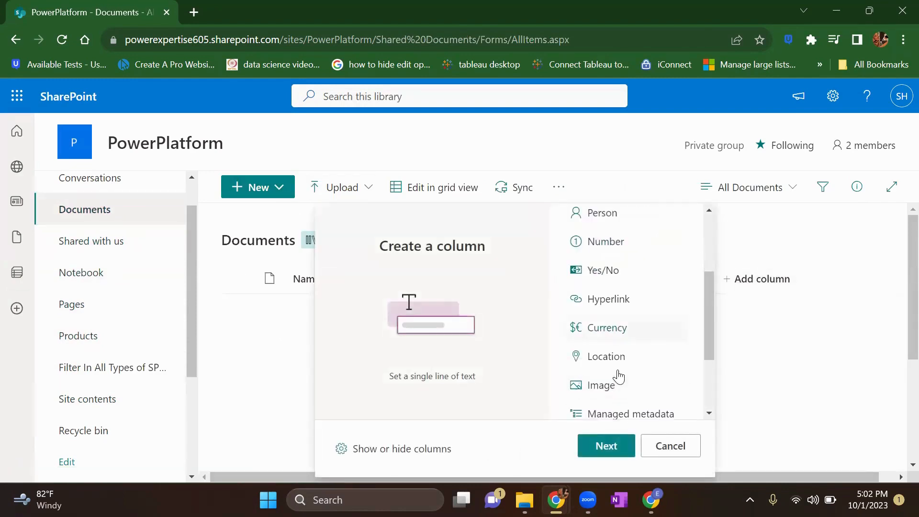